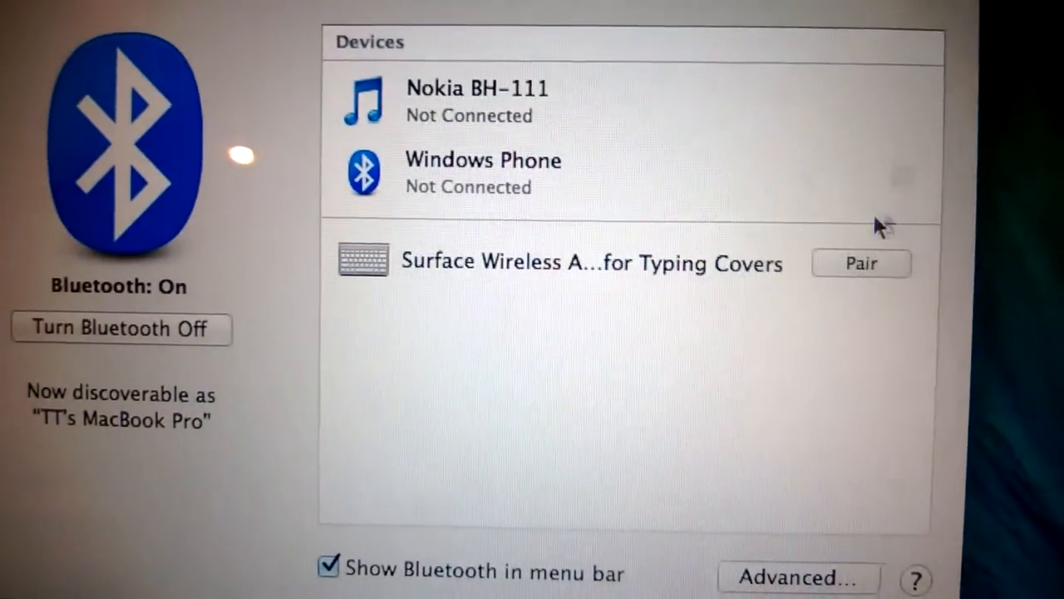
- Start pairing the Surface Wireless Adapter for Typing Covers from the Bluetooth devices list
left_click(861, 263)
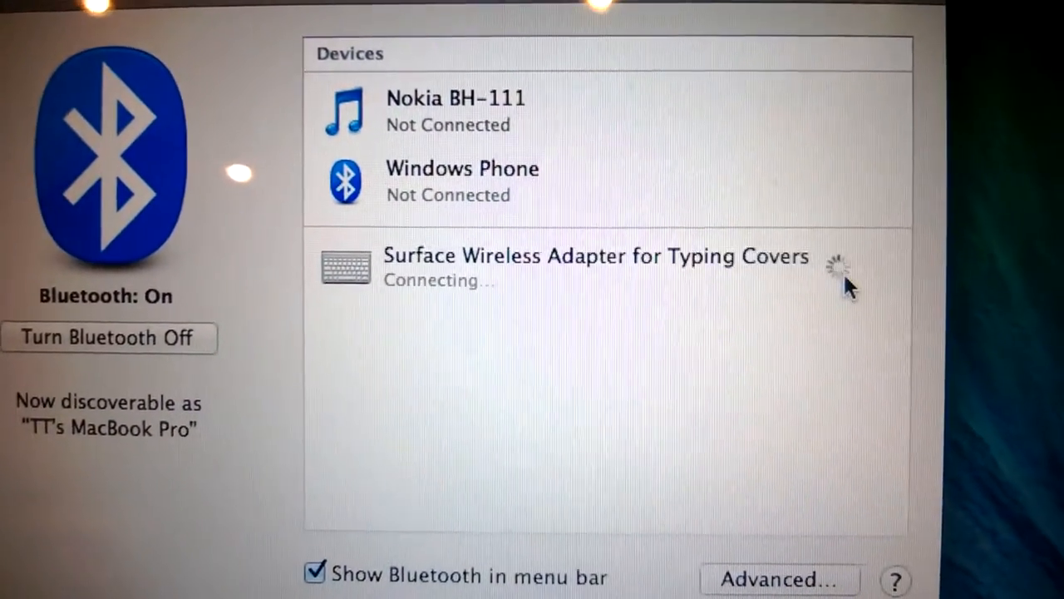